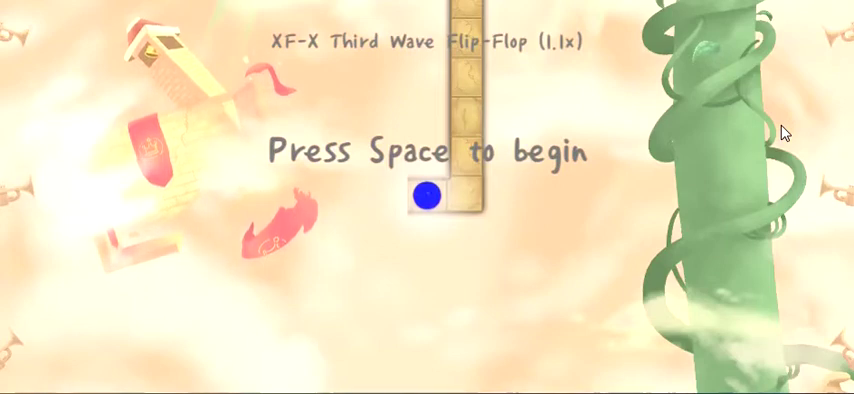
key("space")
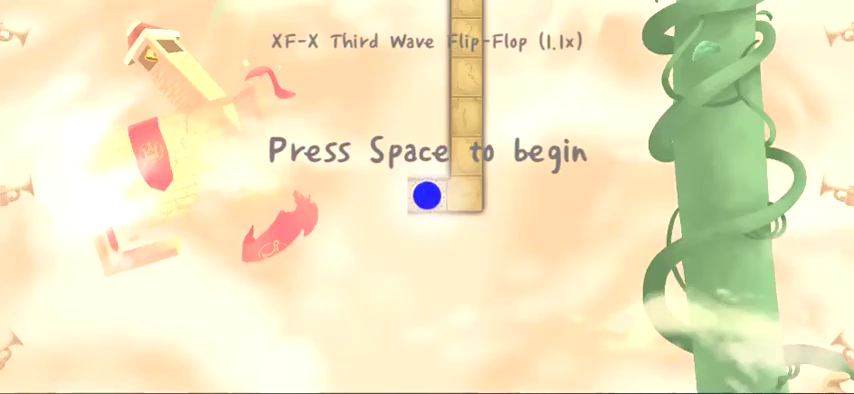
key("space")
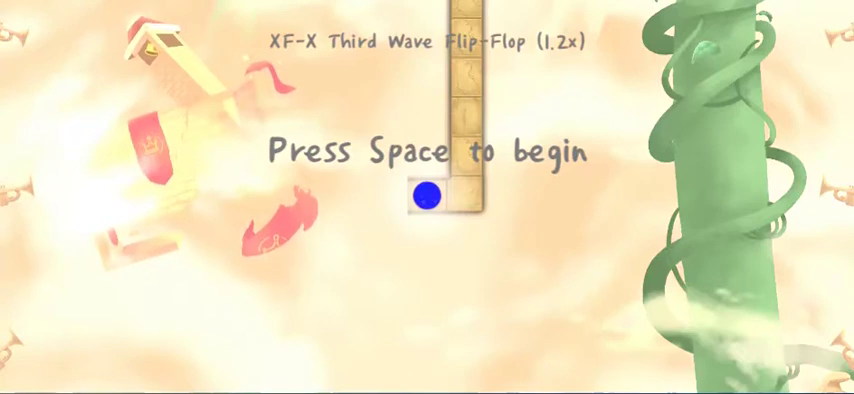
key("space")
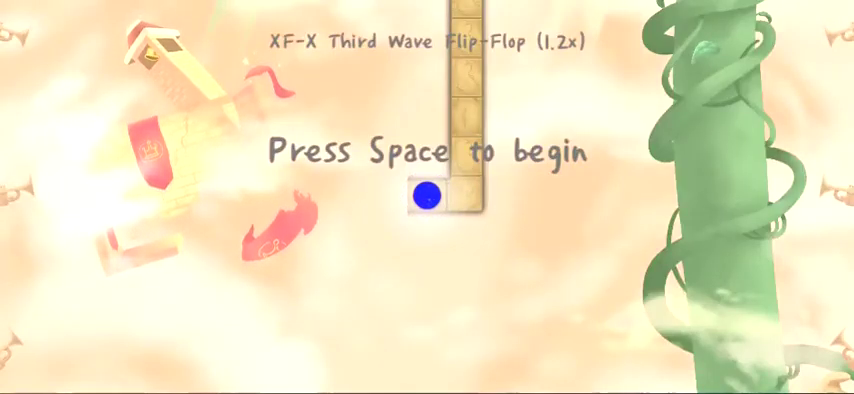
key("space")
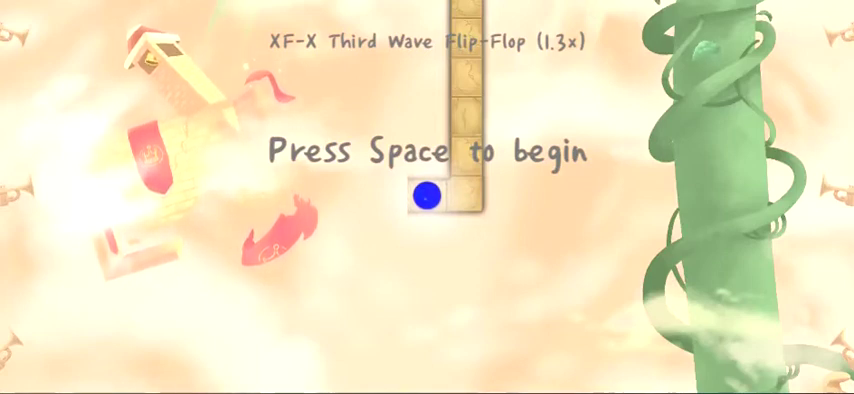
key("space")
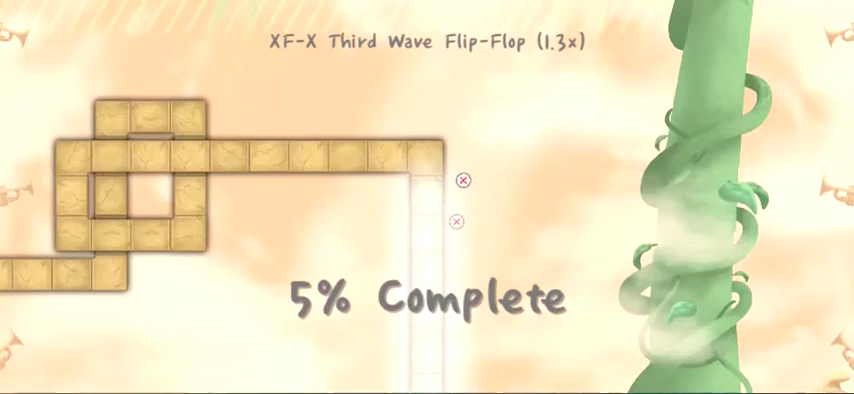
left_click(460, 220)
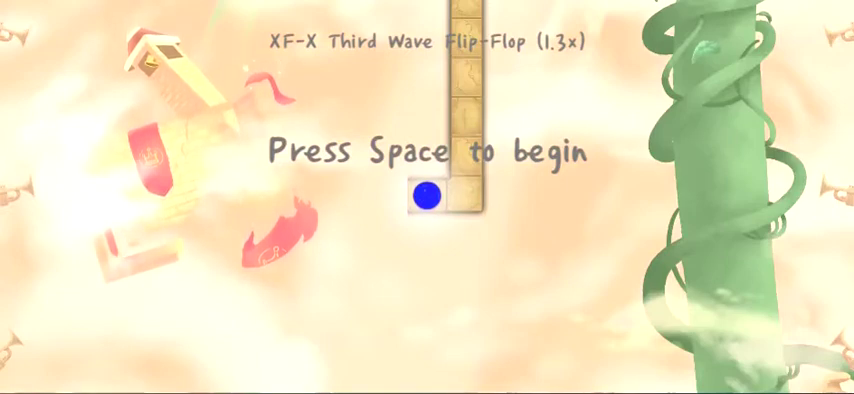
key("space")
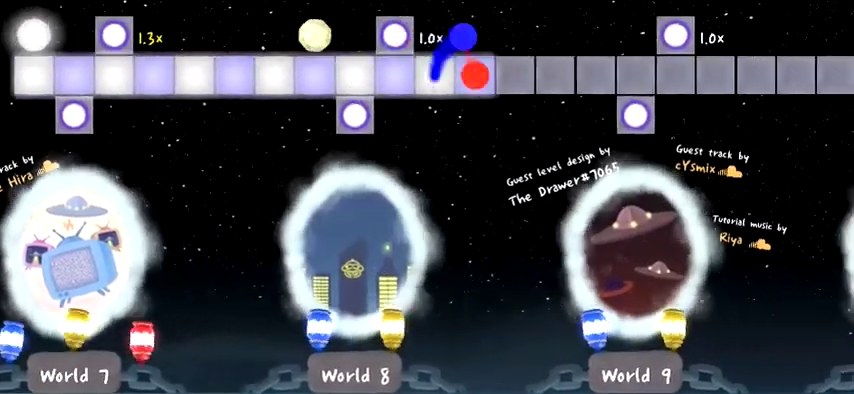
scroll("right", 3)
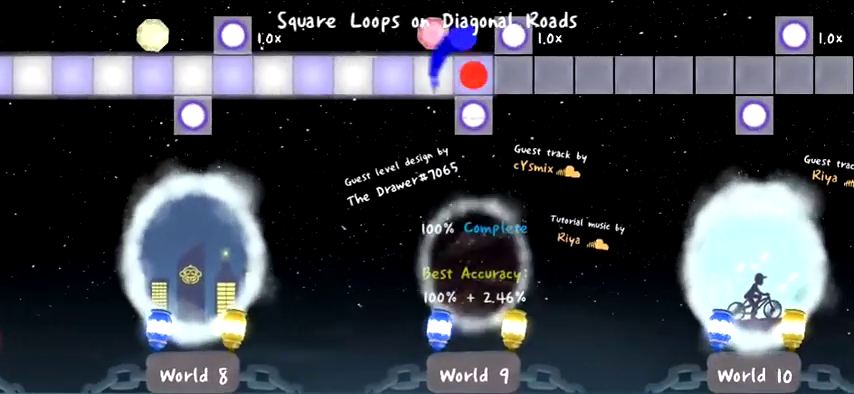
scroll("right", 3)
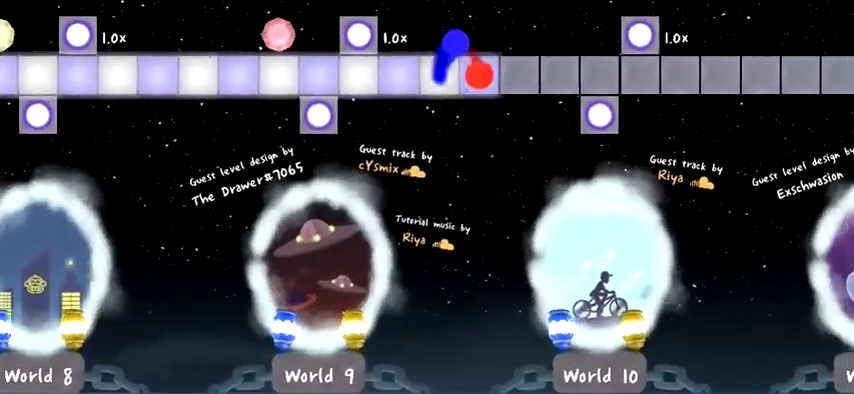
scroll("right", 3)
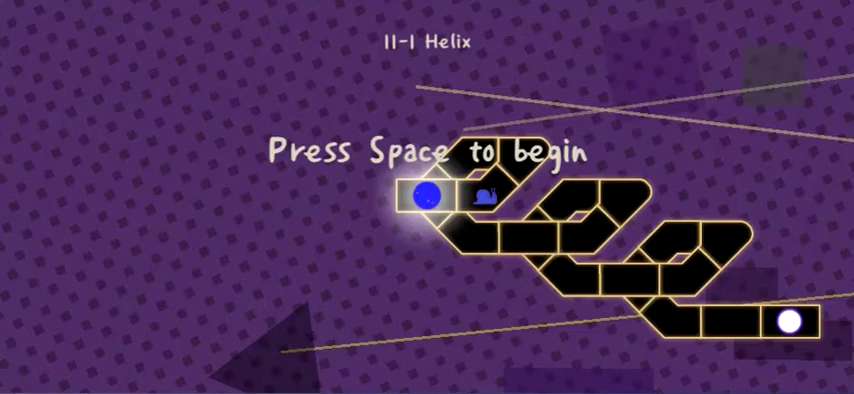
key("space")
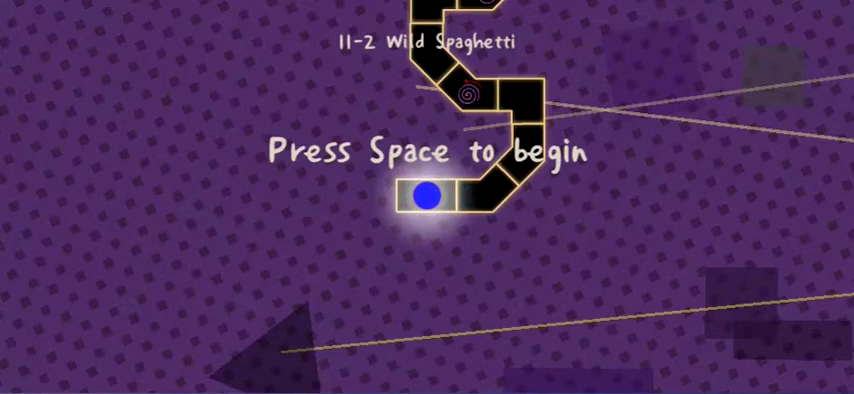
key("space")
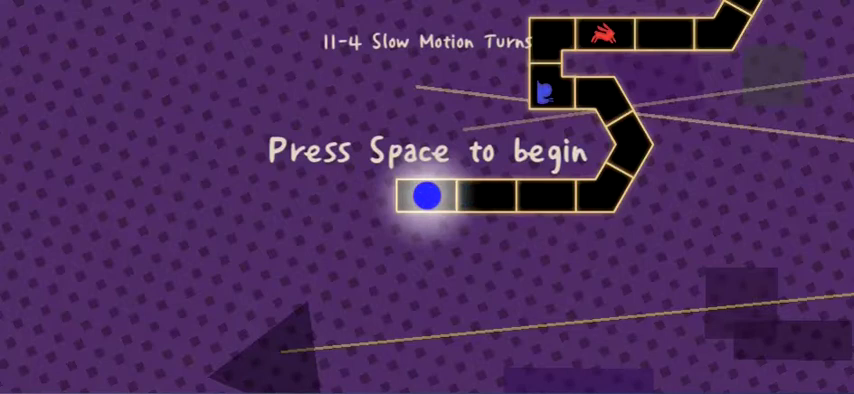
key("space")
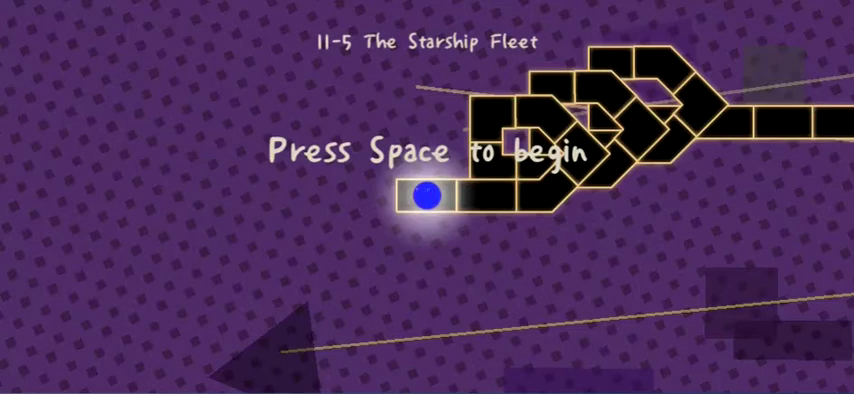
key("space")
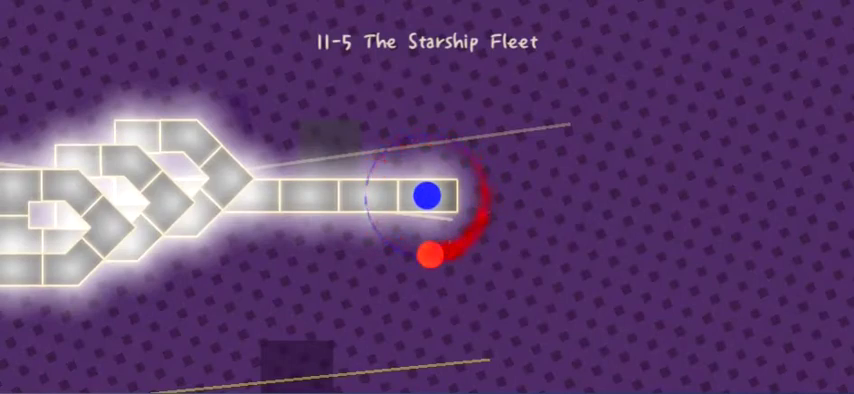
key("space")
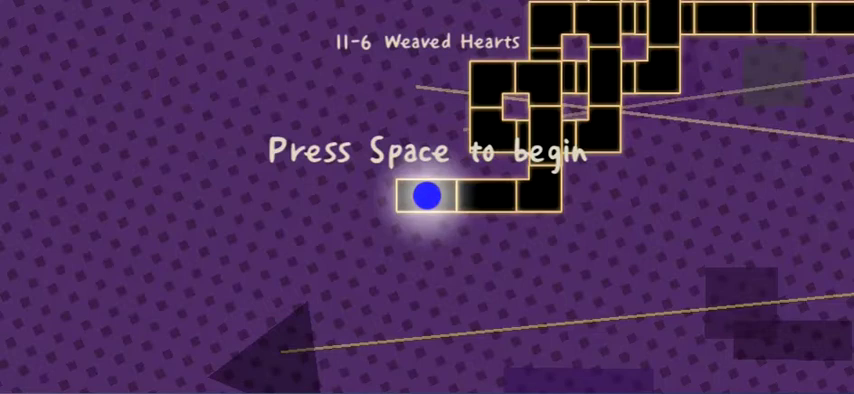
key("space")
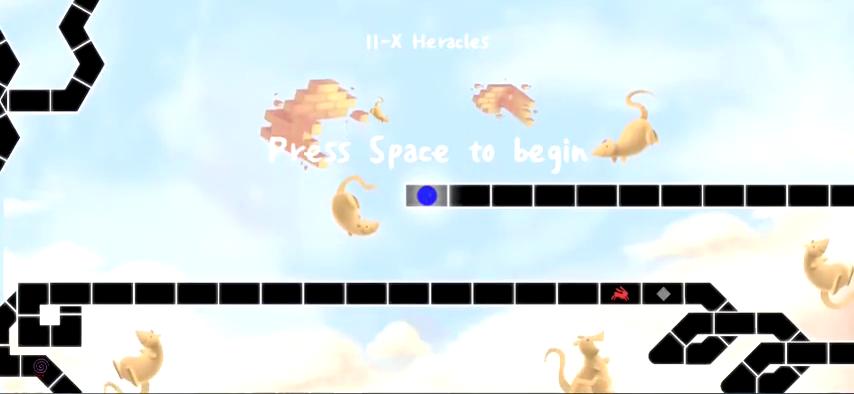
key("space")
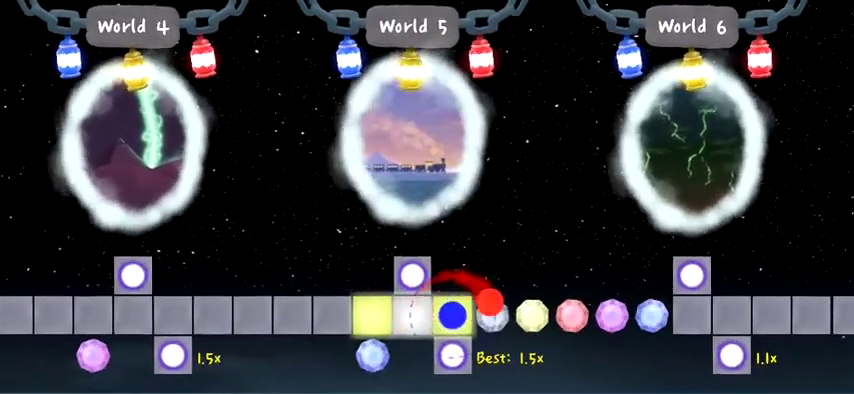
scroll("right", 3)
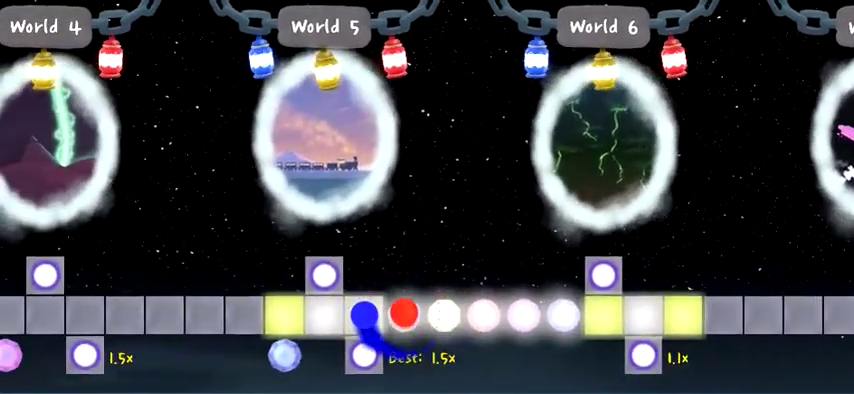
scroll("down", 3)
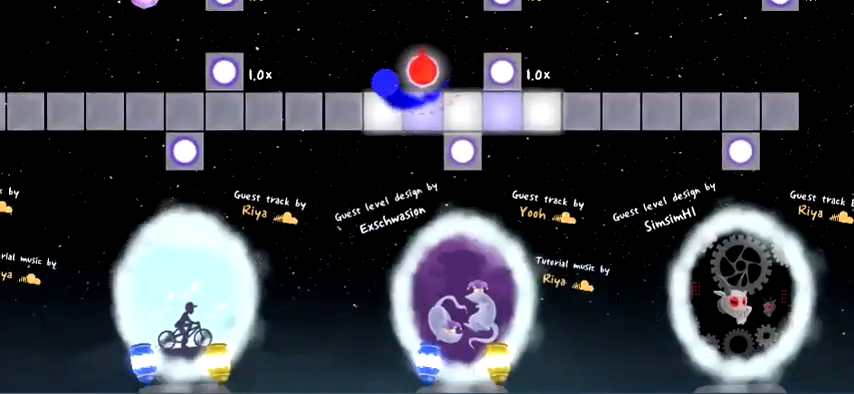